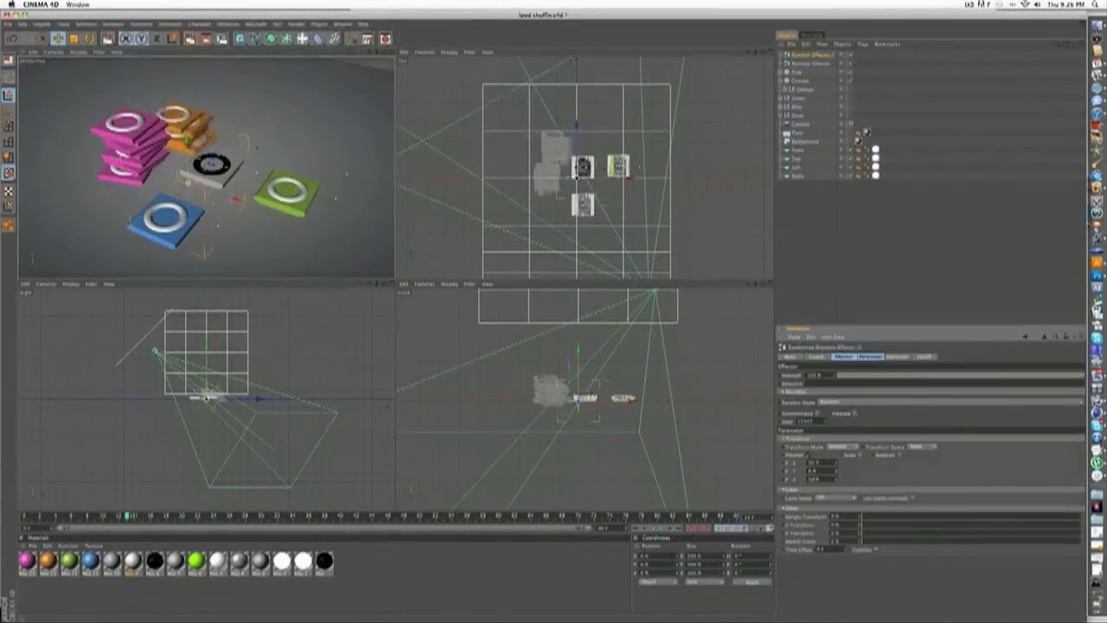
# Apply a pink-blue-yellow-green rainbow gradient across the iPod image's border layer
pyautogui.click(254, 23)
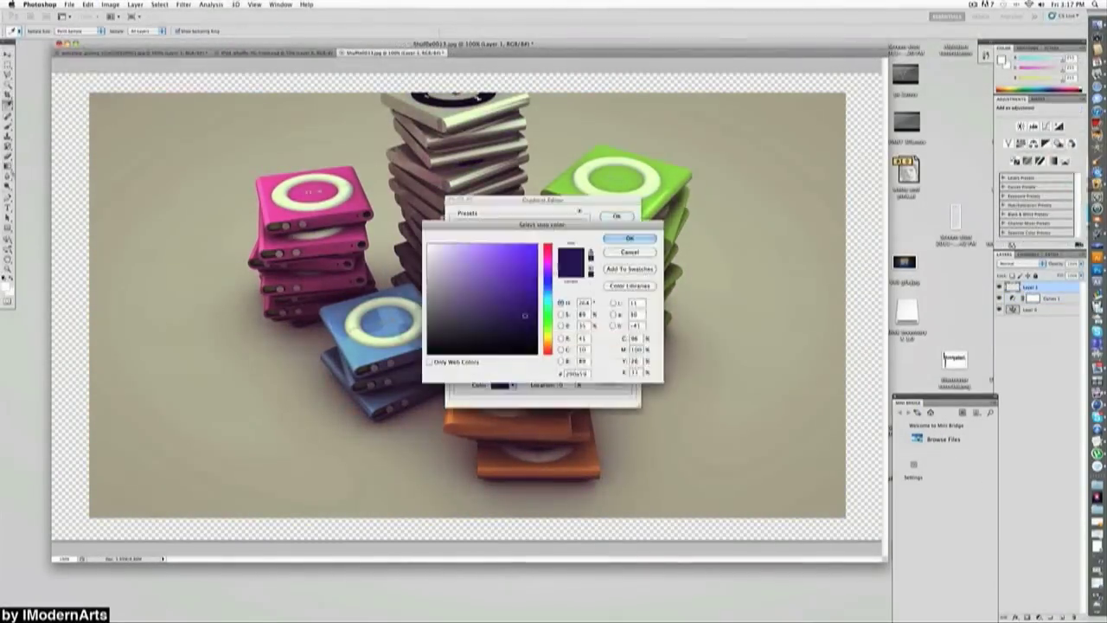
pyautogui.click(630, 238)
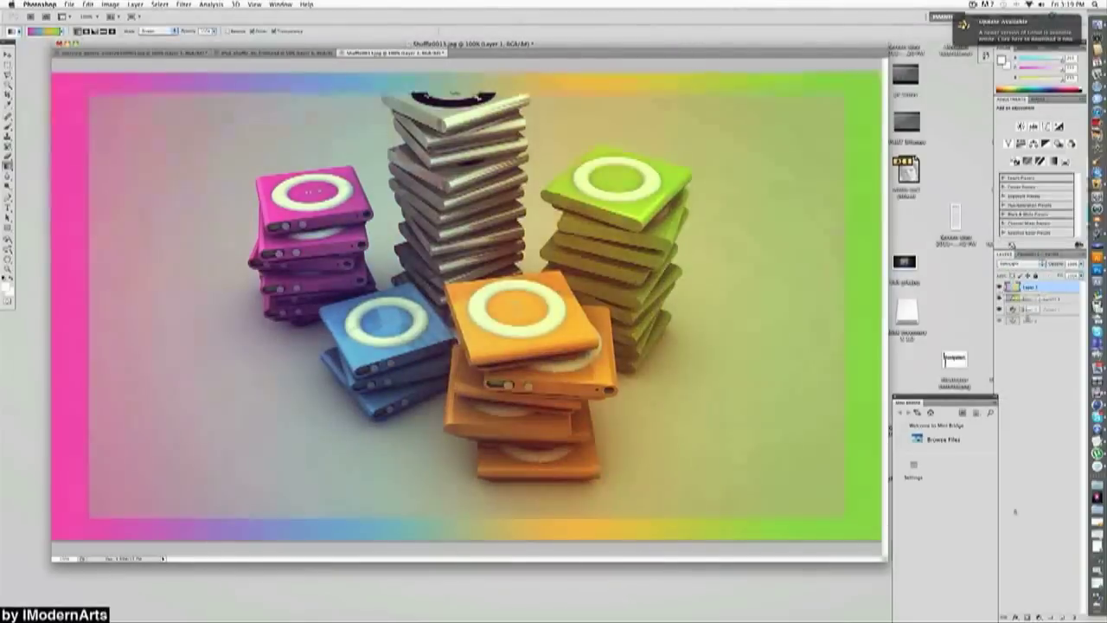